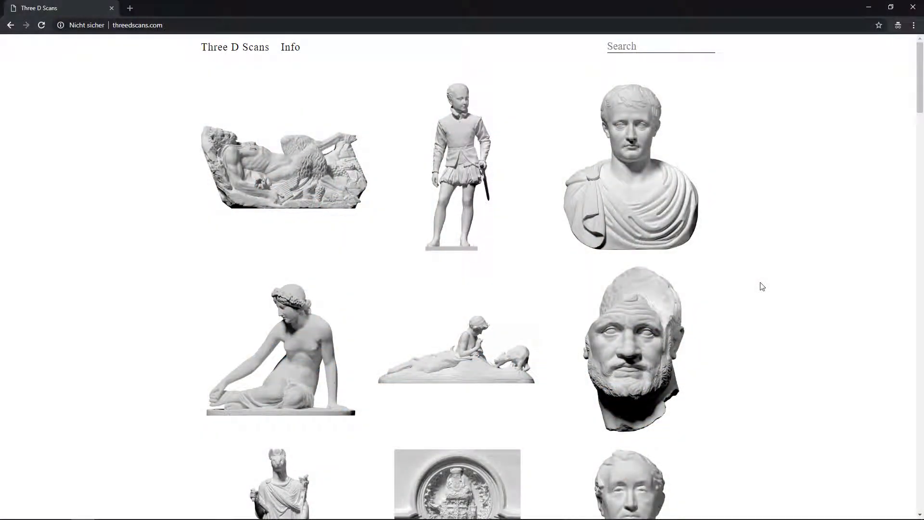
Step: Display the statue's remesh, then the flat cloth grid with its Remesh settings (32 iterations, 0.03 edge length)
scroll(down, 3)
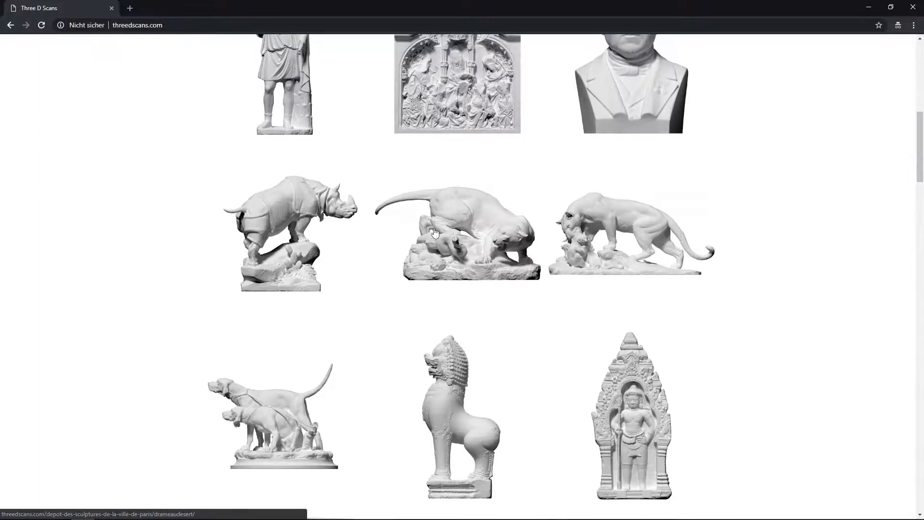
mouse_move(545, 264)
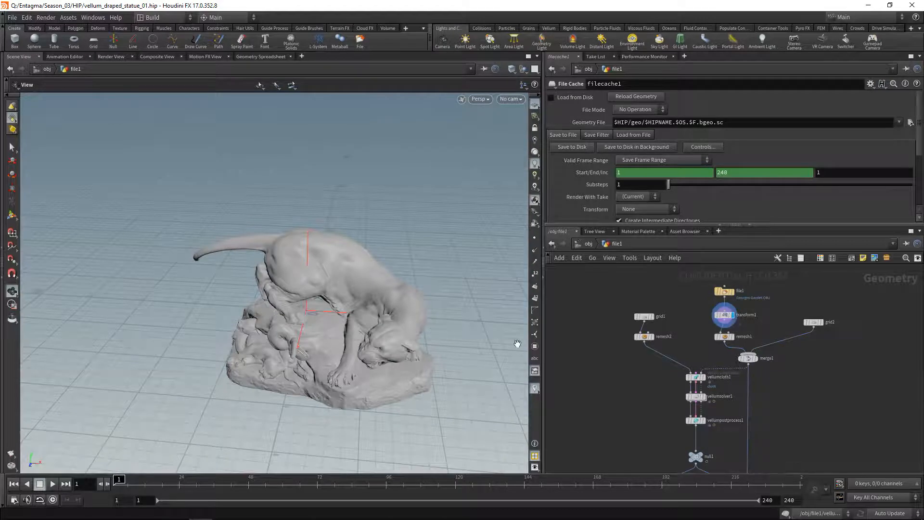
mouse_move(736, 344)
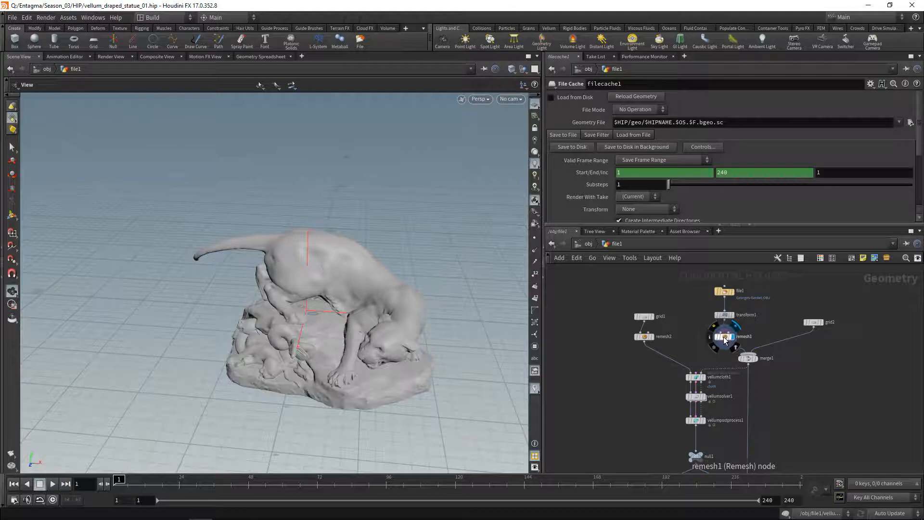
click(747, 358)
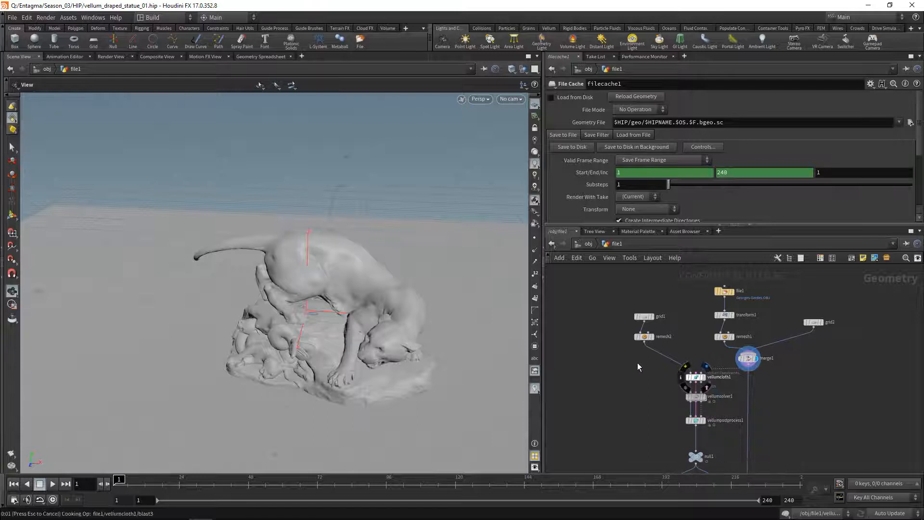
click(644, 316)
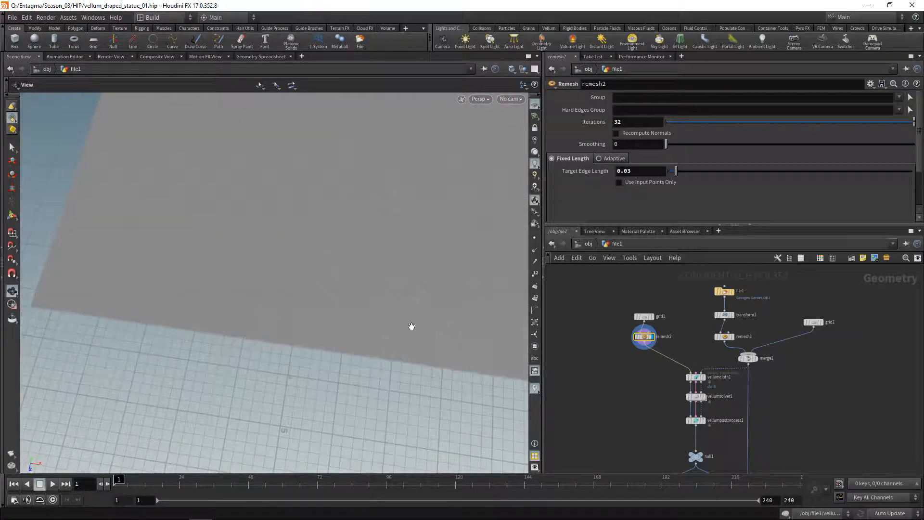
Step: Review the cloth's Mass, Thickness and Bend stiffness, then the solver's 2 substeps and 100 constraint iterations
click(694, 336)
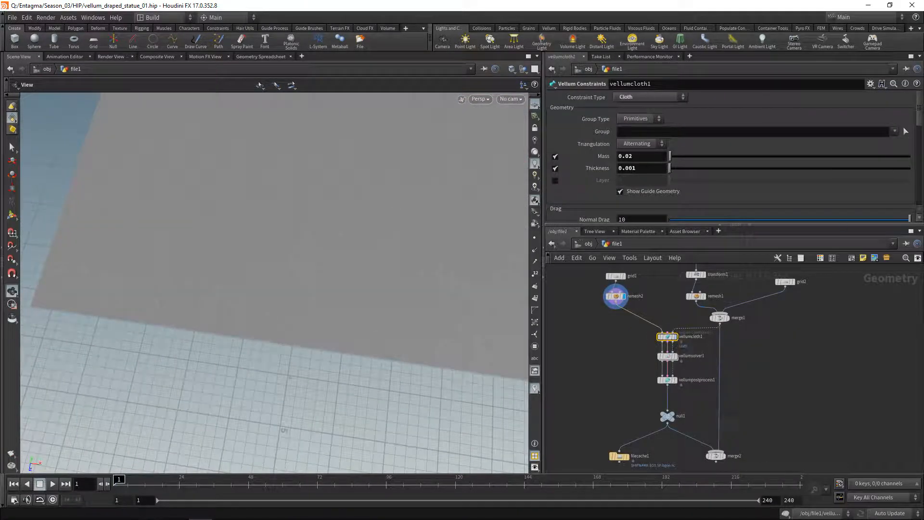
scroll(down, 3)
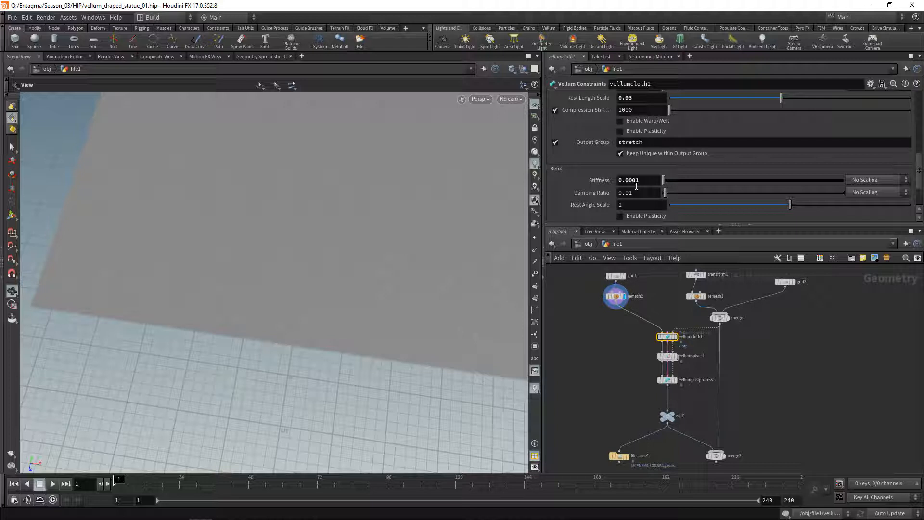
click(667, 355)
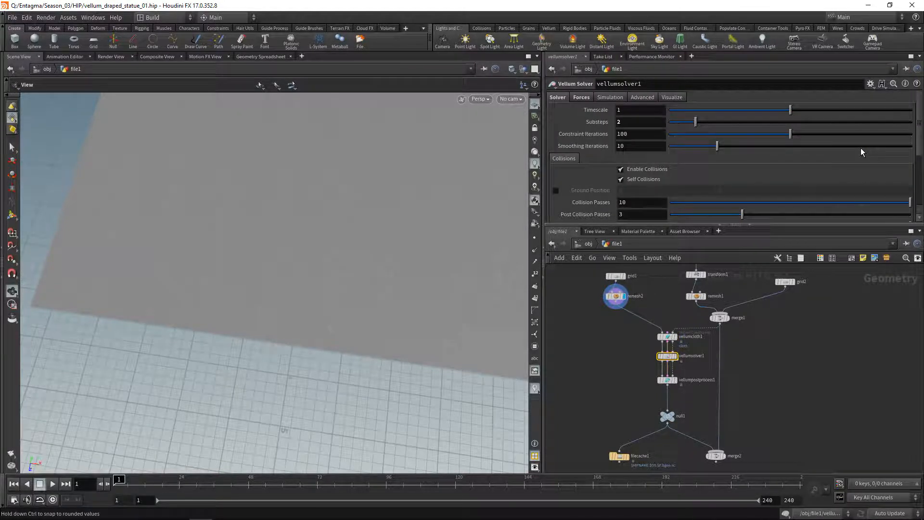
click(639, 122)
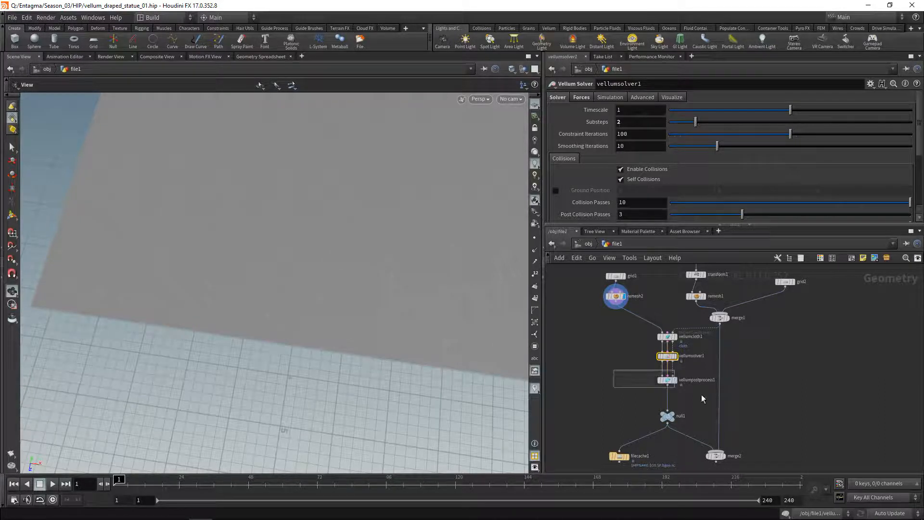
click(666, 379)
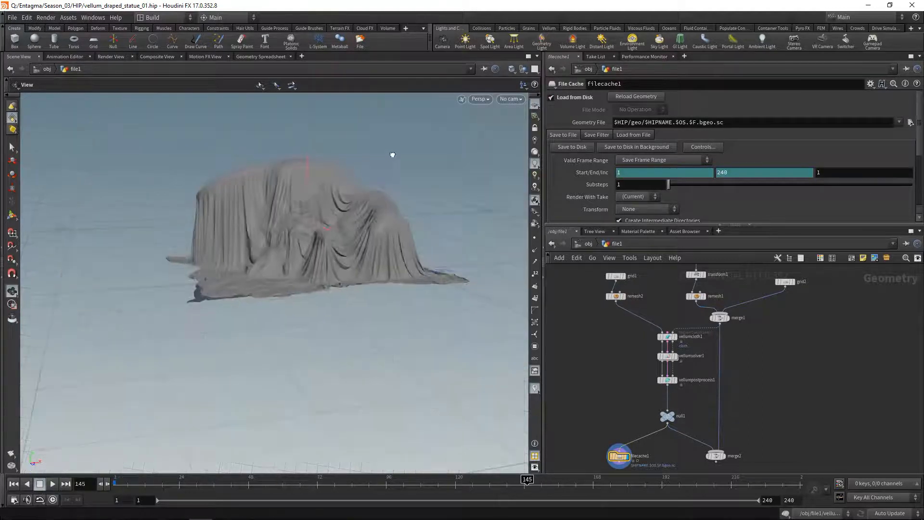
Step: Orbit the viewport to inspect the cloth draped over the statue
drag(391, 154, 341, 248)
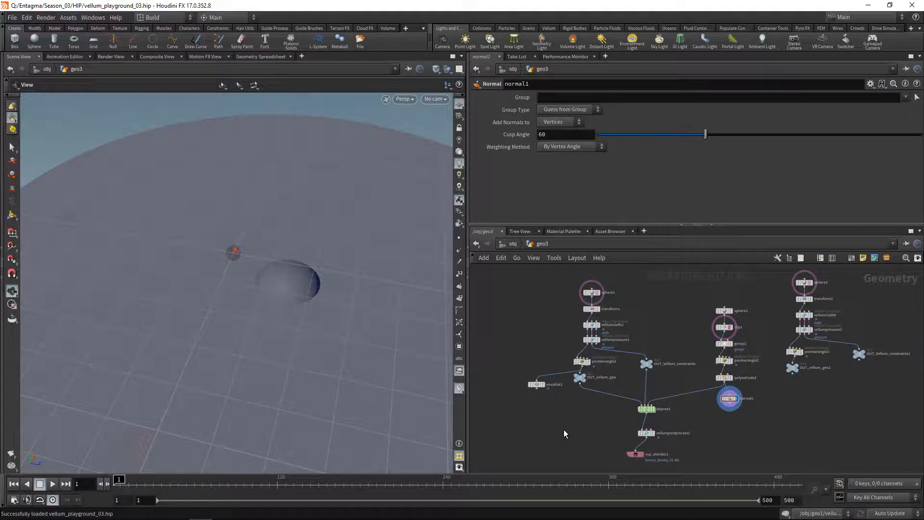
mouse_move(586, 406)
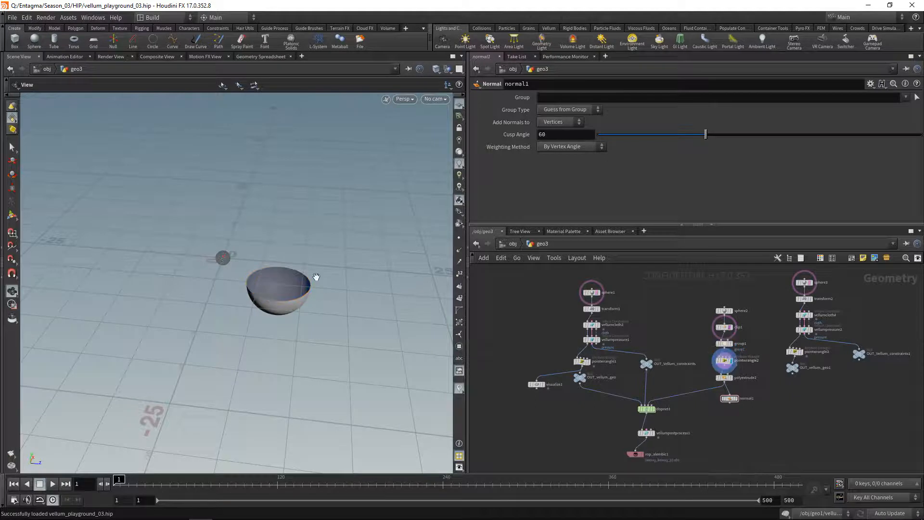
Step: Show the point wrangle in geo3 that sets normals from position
click(724, 359)
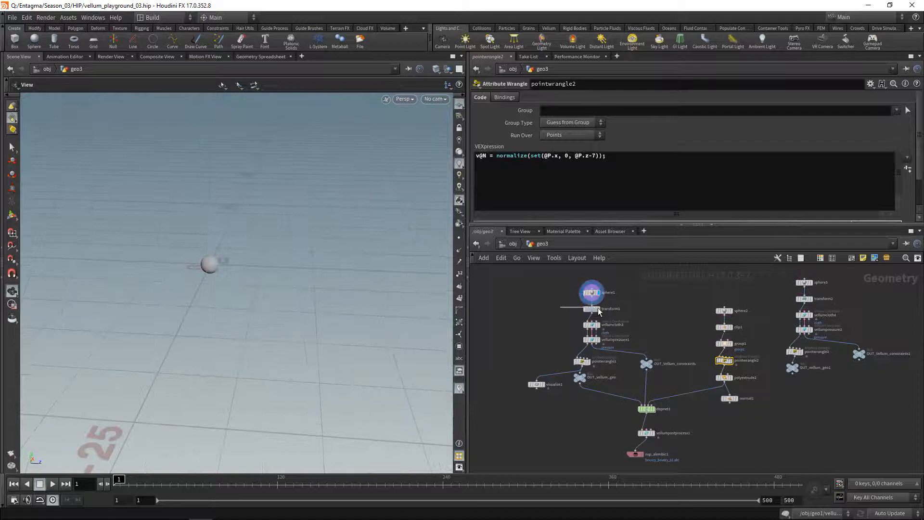
Step: Review the sphere's transform, cloth and pressure constraints, then dopnet1 merging vellumobject1
click(590, 308)
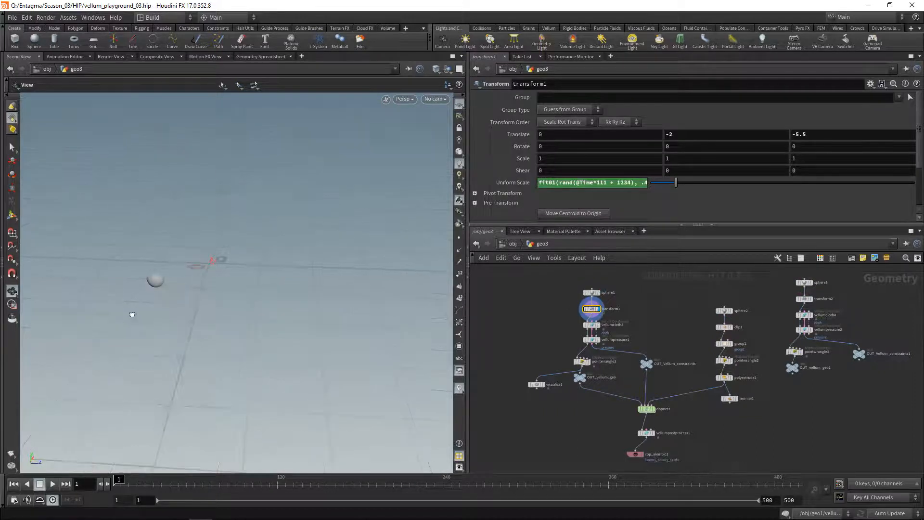
click(590, 343)
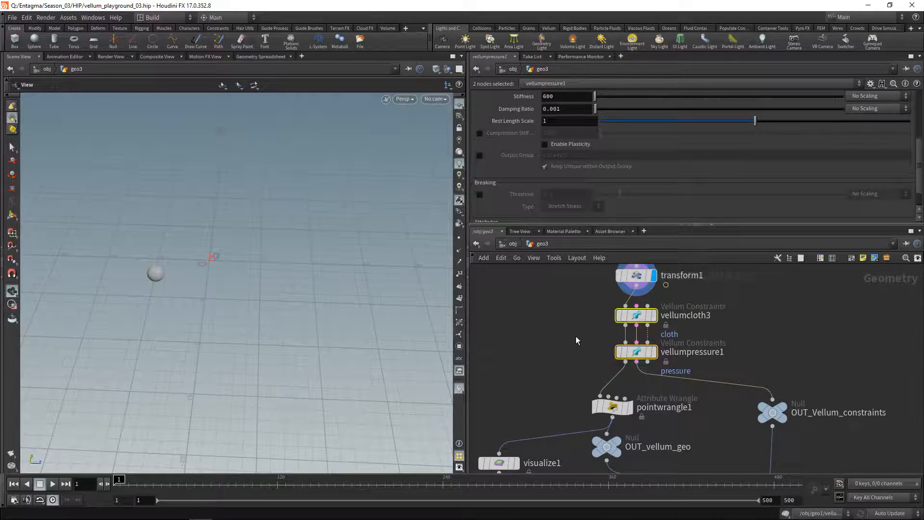
click(636, 315)
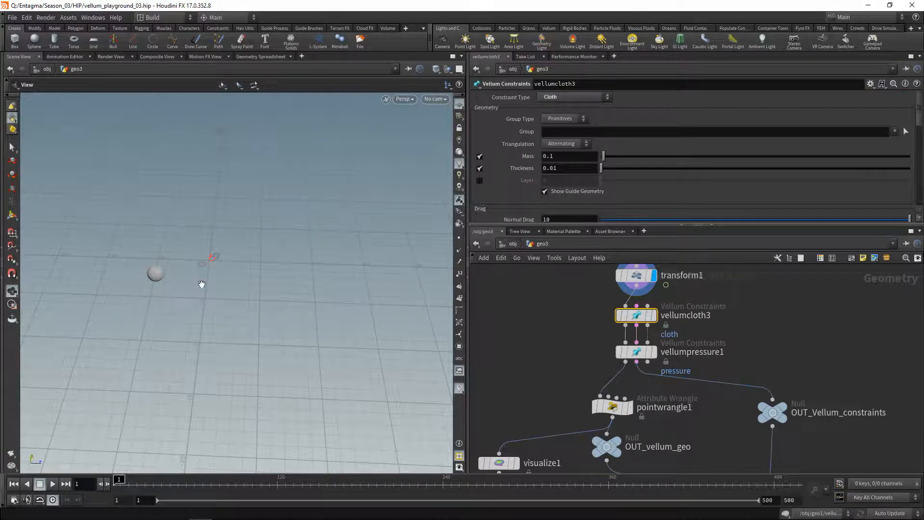
click(636, 352)
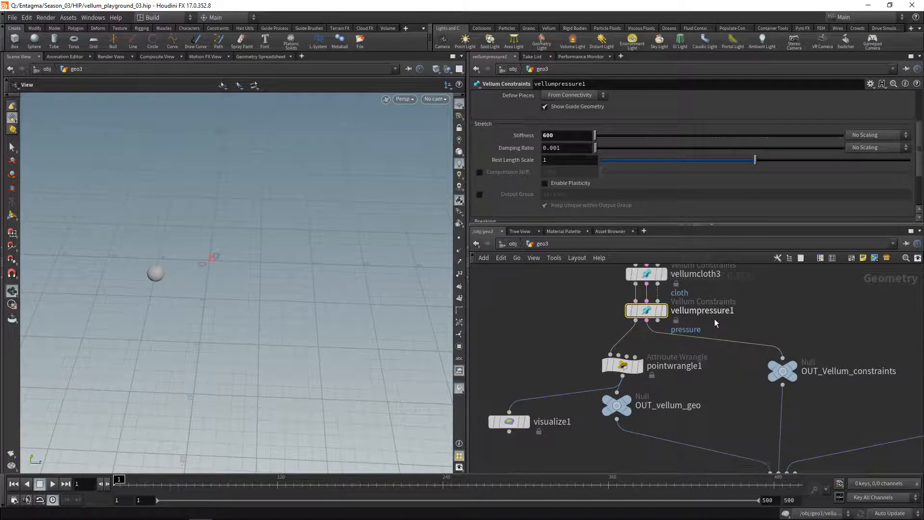
mouse_move(802, 402)
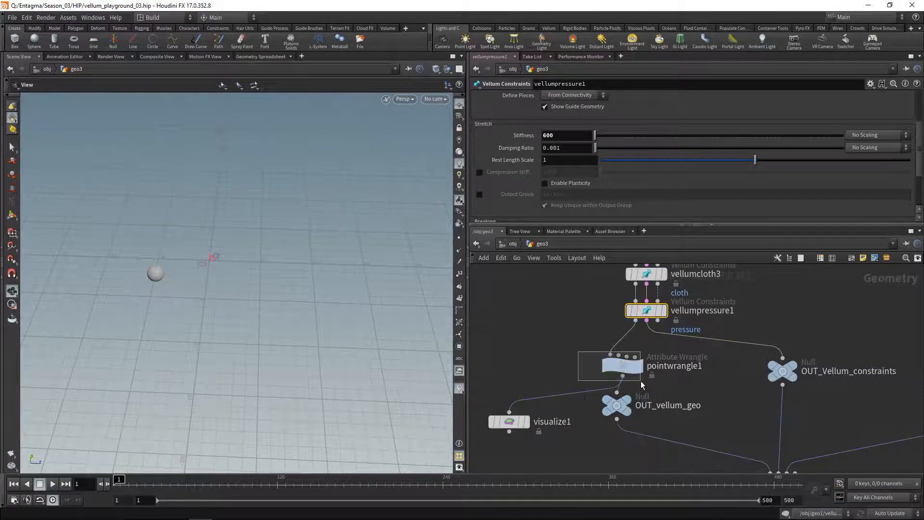
click(622, 365)
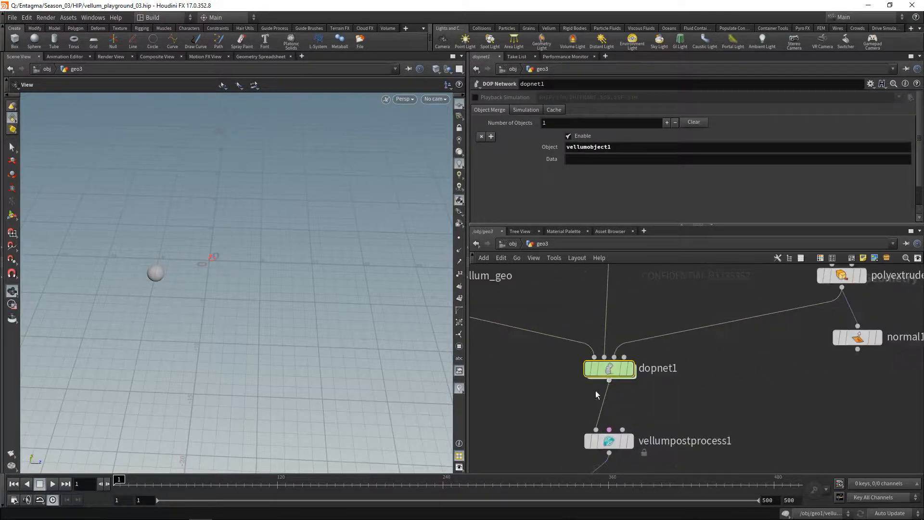
Step: Inside dopnet1, review the static collider and the two vellum source emitters
double_click(609, 367)
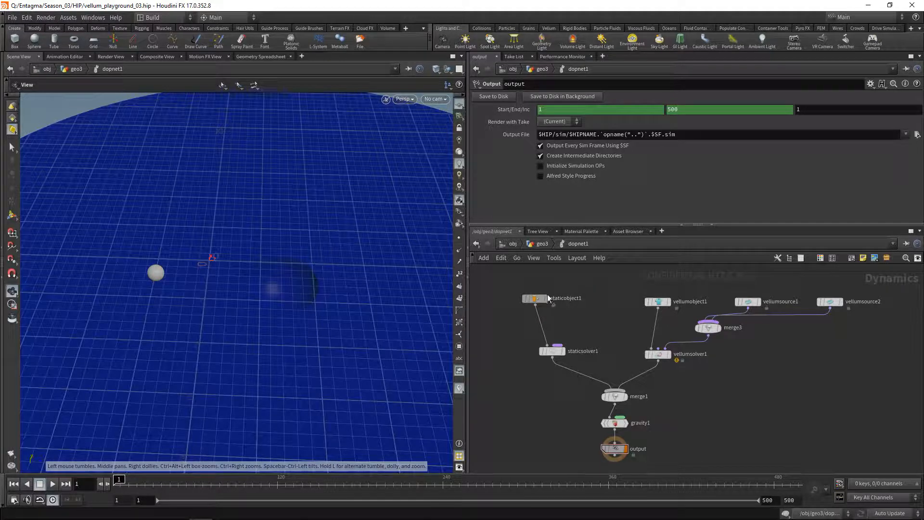
click(534, 298)
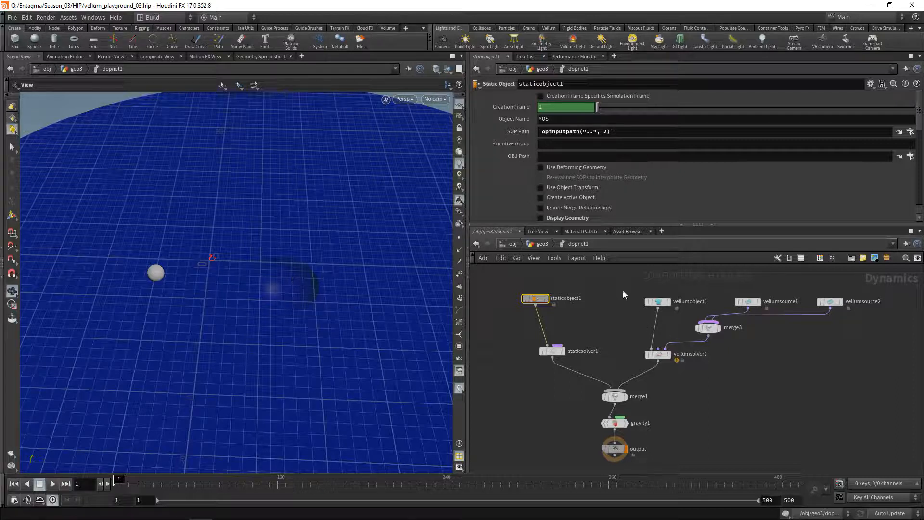
click(657, 301)
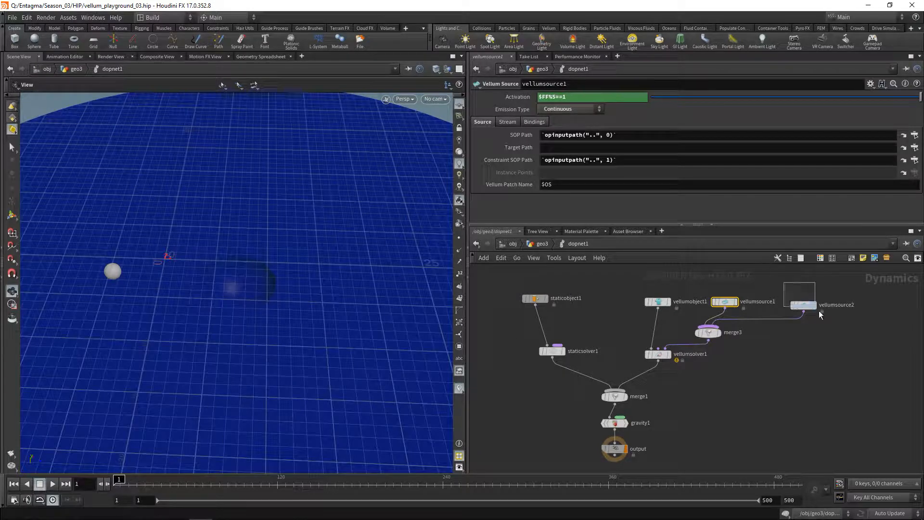
click(801, 305)
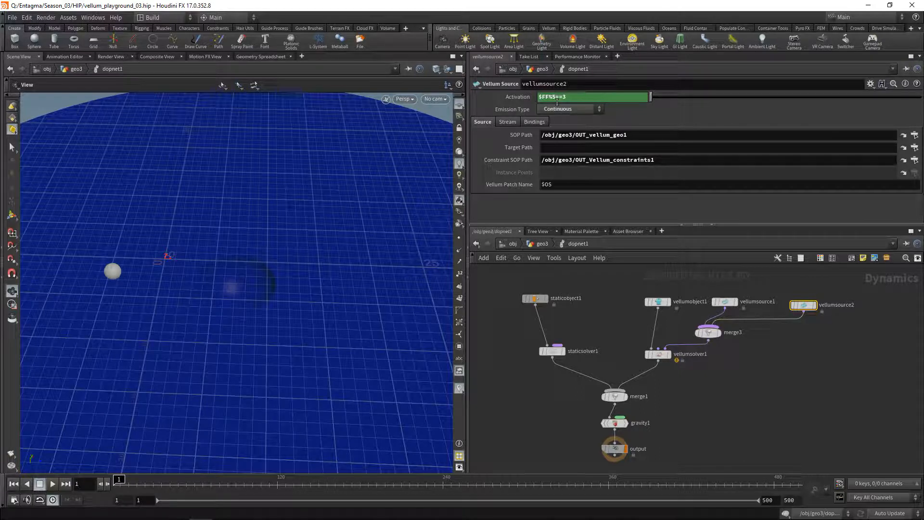
Step: Play the simulation so spheres emit above the ground grid, stopping around frame 17
click(51, 484)
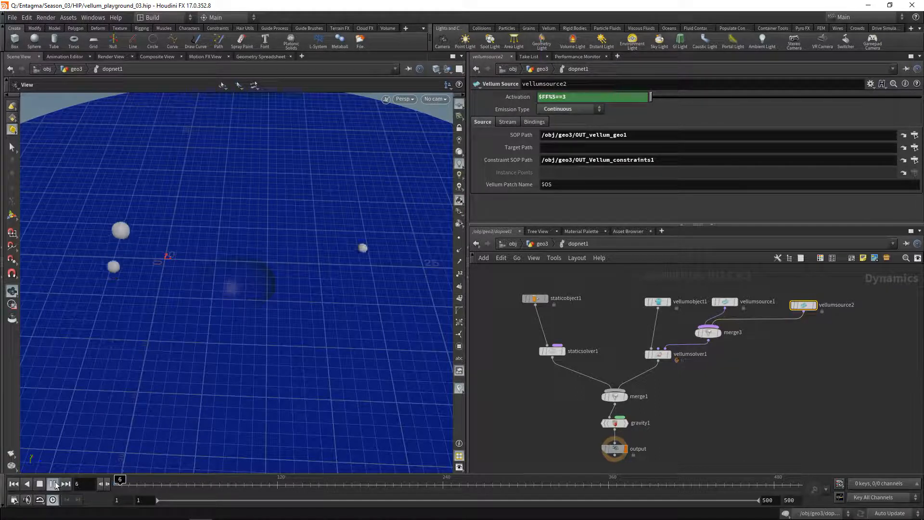
click(52, 484)
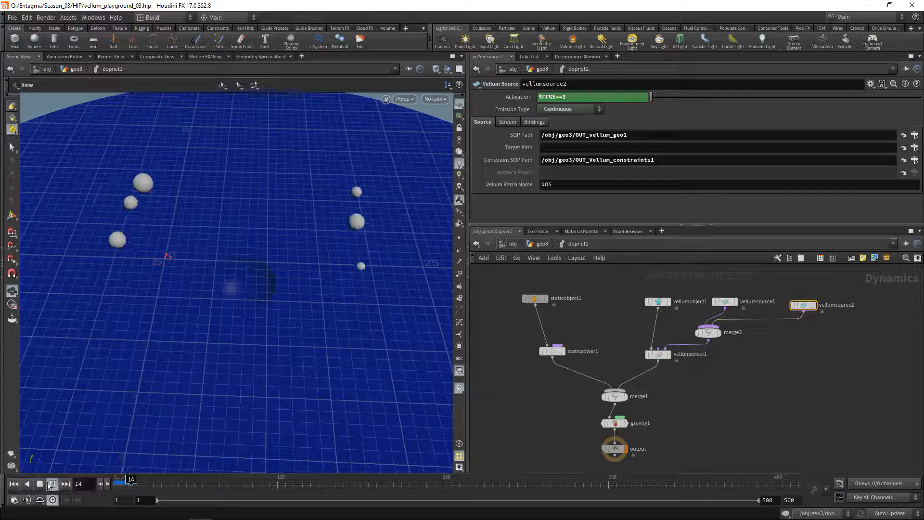
click(52, 483)
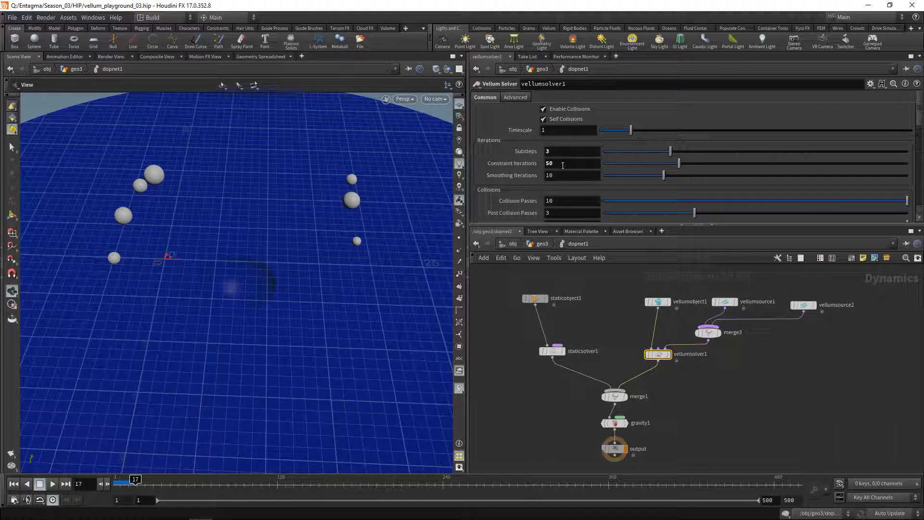
Step: Show the solvers' merge node and the gravity force of -40
click(615, 395)
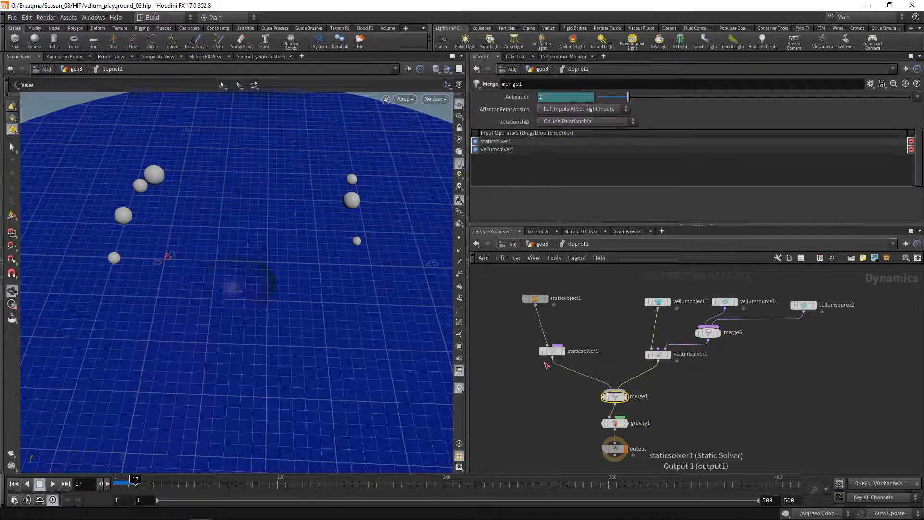
click(613, 422)
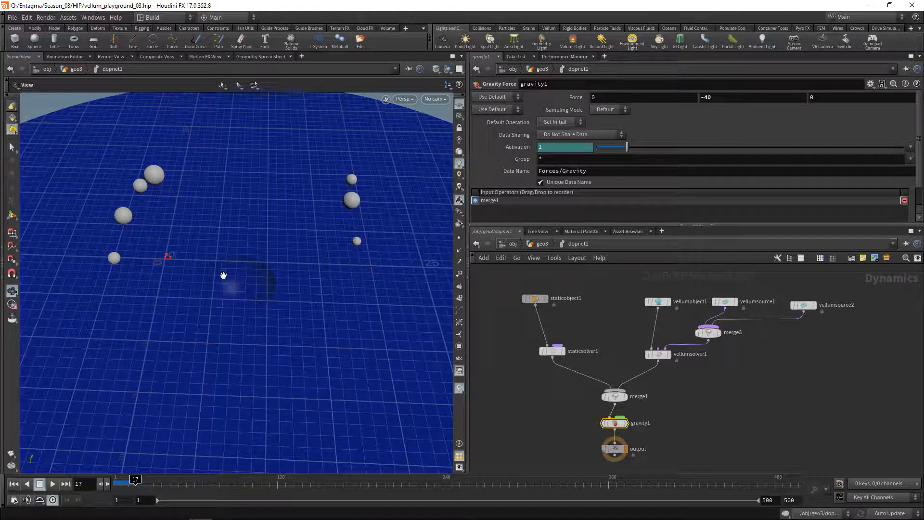
mouse_move(355, 286)
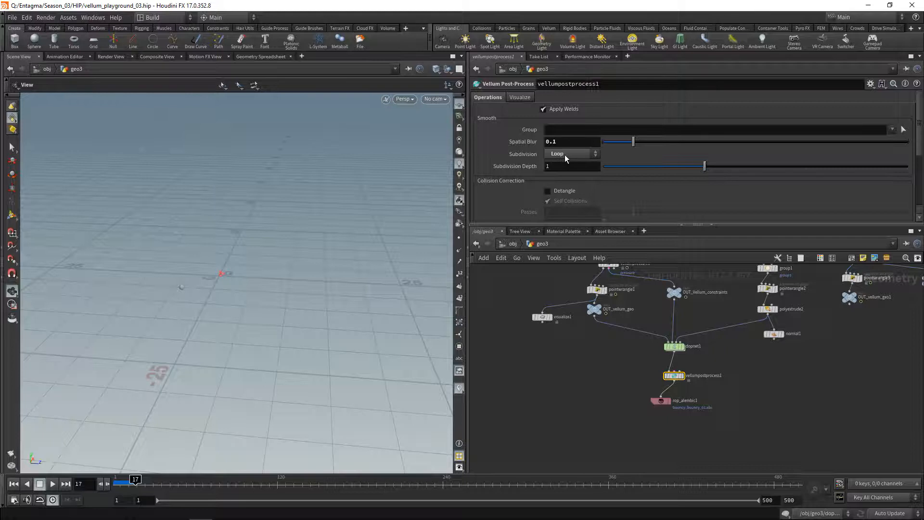
mouse_move(647, 426)
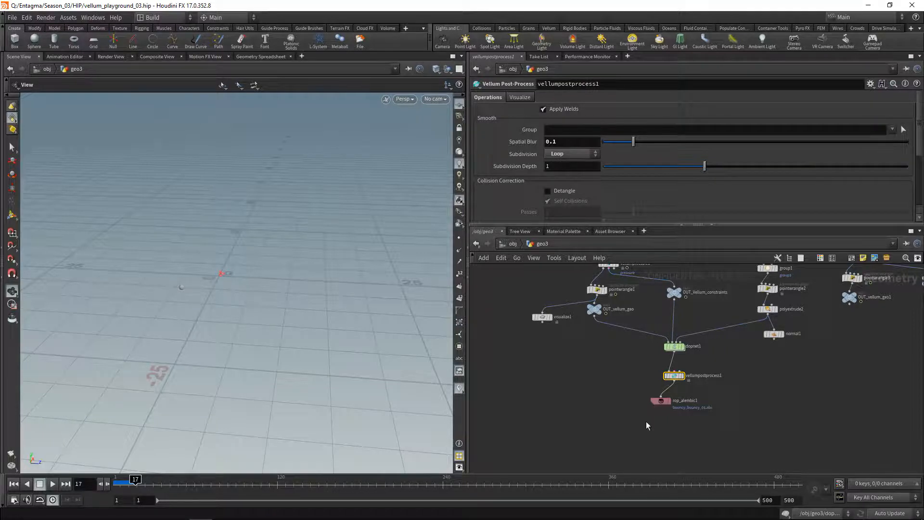
Step: Load the nymph_cloth_in_face_01 scene with the statue and cloth network
click(661, 400)
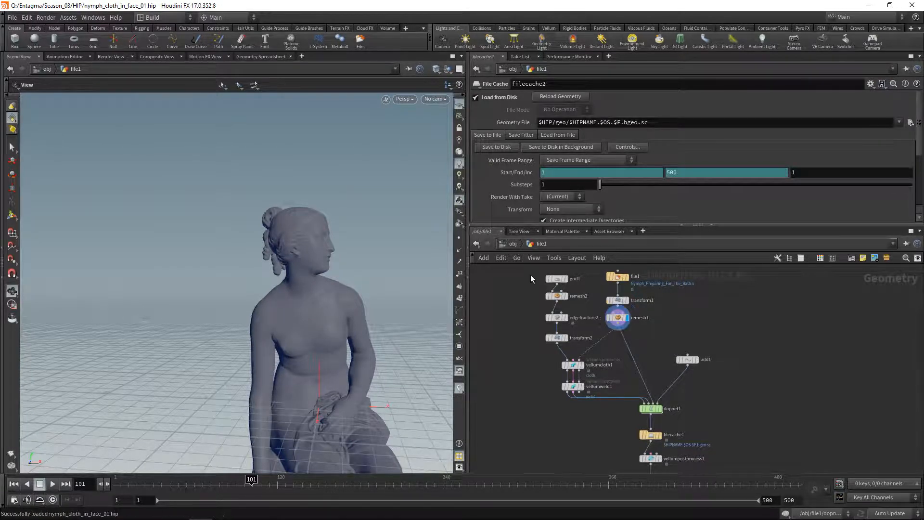
Step: Display the flat grid and remeshed cloth in Smooth Shaded mode, then vellumcloth1's constraints
click(558, 277)
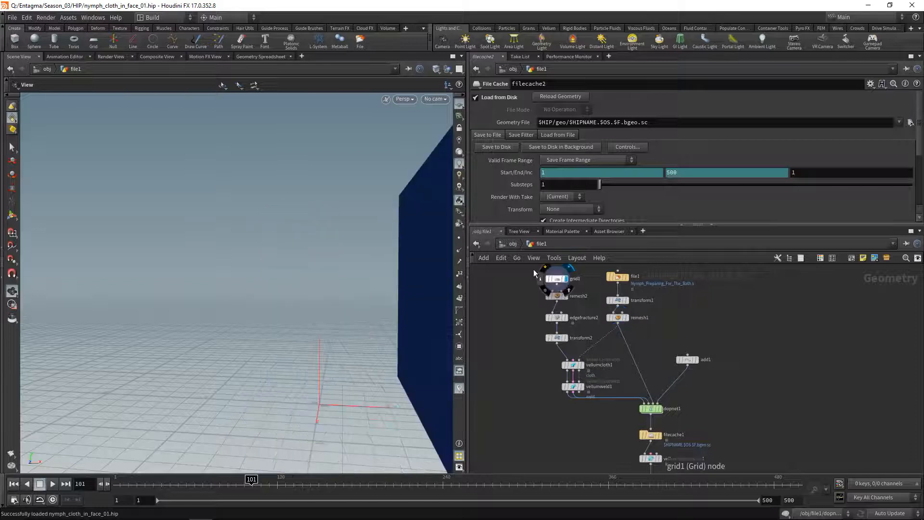
click(556, 296)
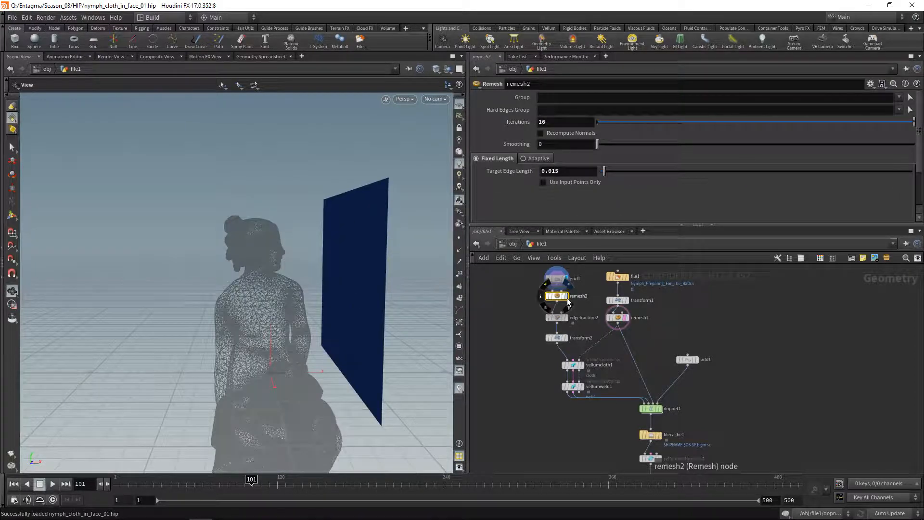
click(437, 54)
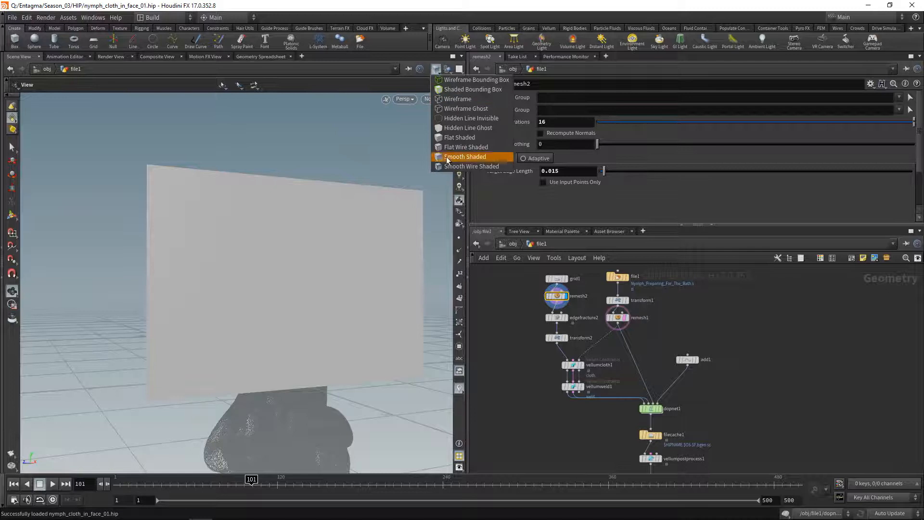
click(471, 166)
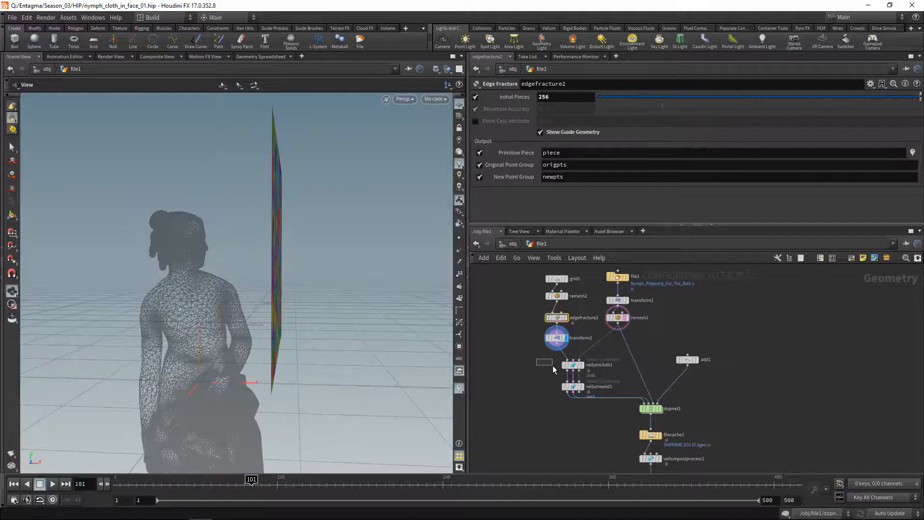
click(571, 363)
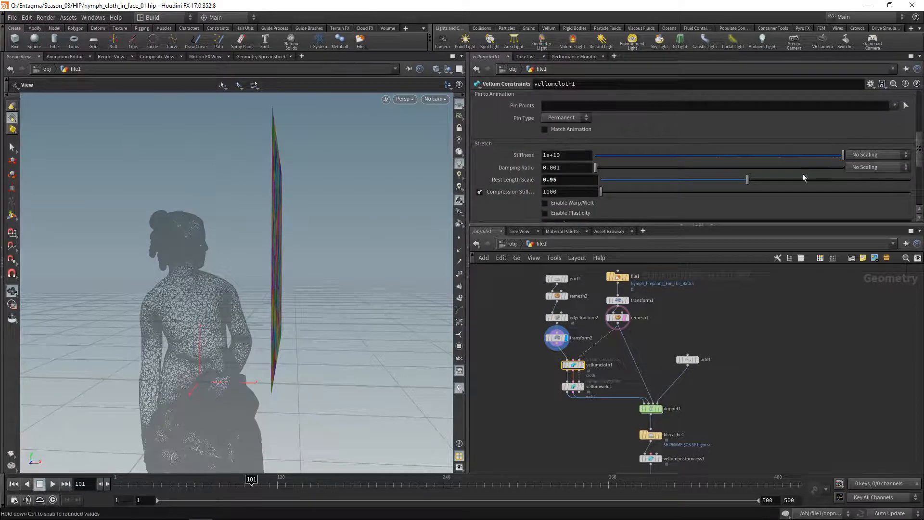
Step: Scroll the cloth's stretch parameters, then show dopnet1 merging vellumobject1
scroll(down, 3)
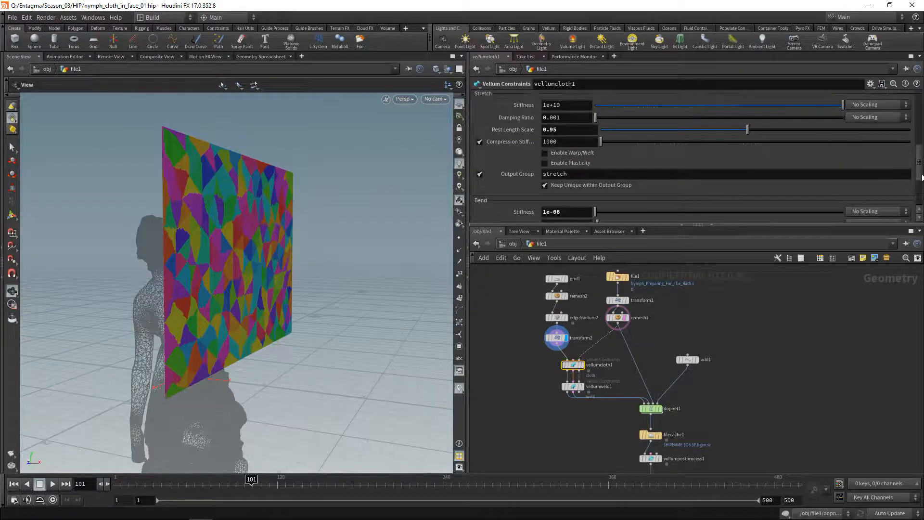
mouse_move(513, 129)
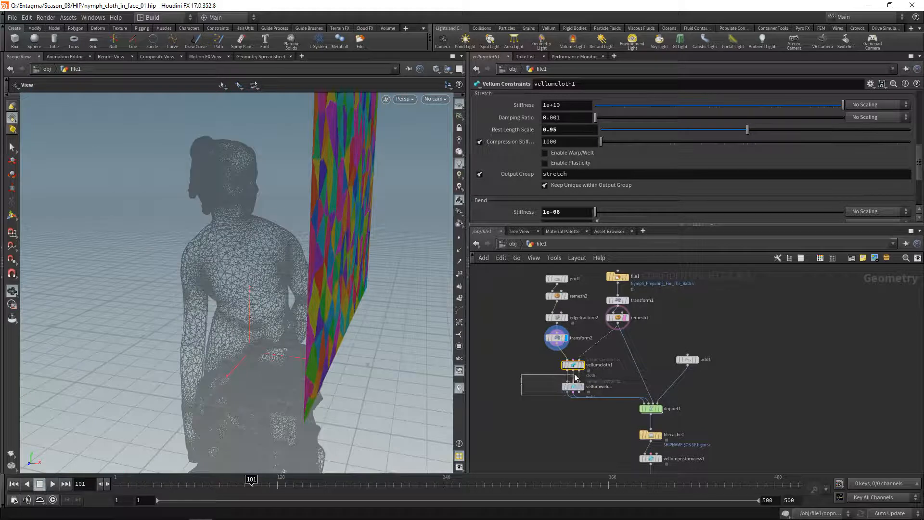
click(572, 385)
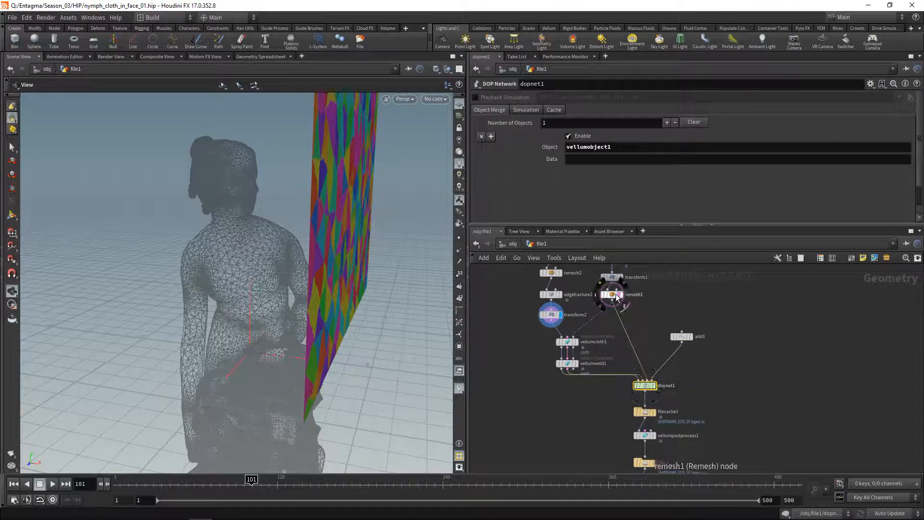
Step: Display the single point from add1 and play the timeline from the start to preview its motion
click(699, 336)
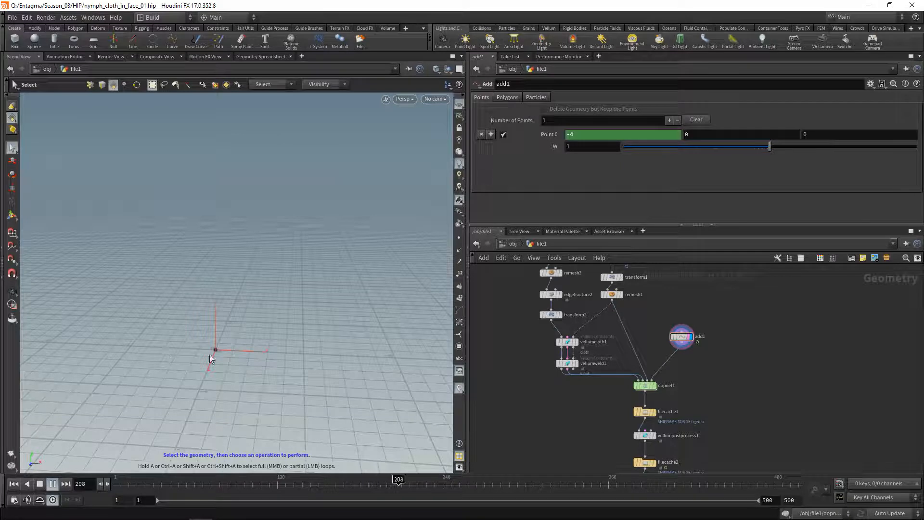
click(39, 483)
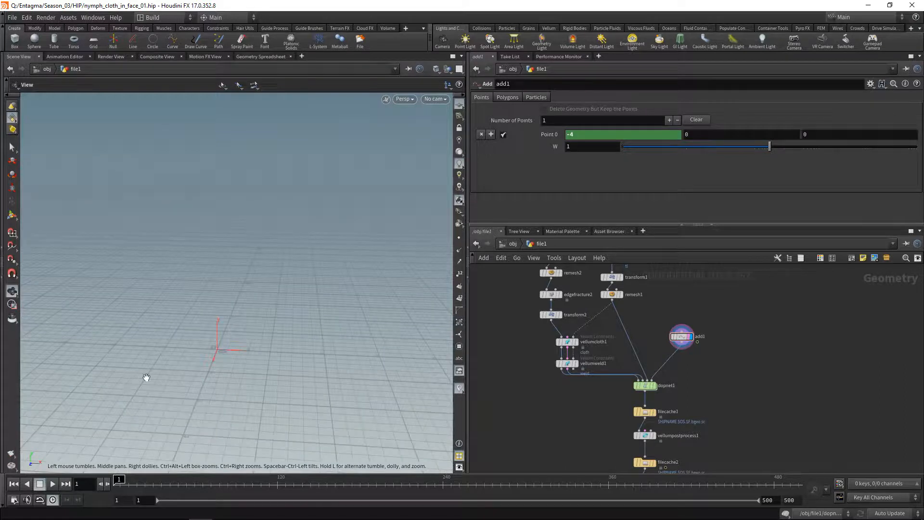
click(51, 483)
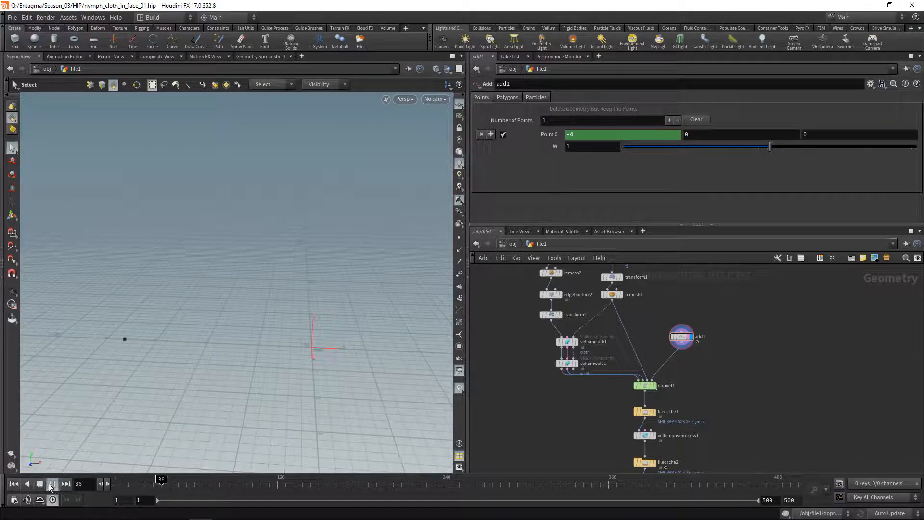
click(52, 483)
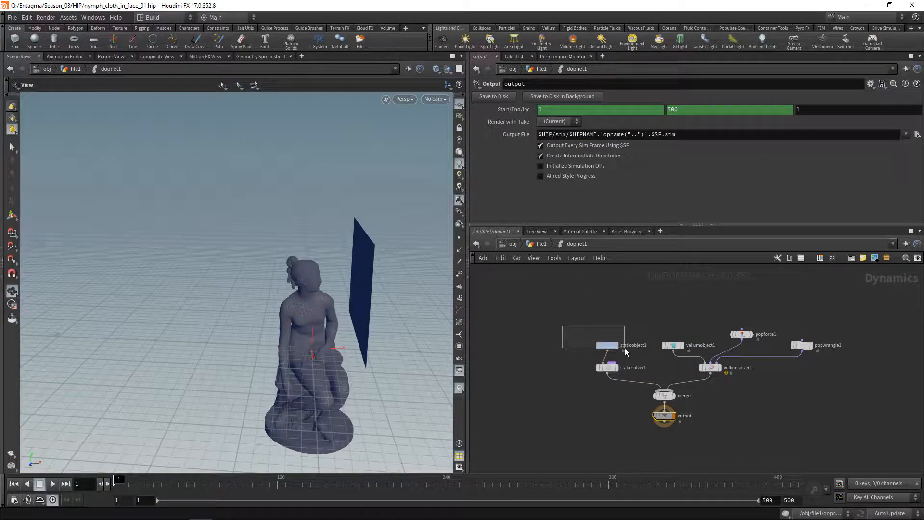
Step: Inspect the static statue object, static solver and vellumobject1 settings inside dopnet1
click(607, 344)
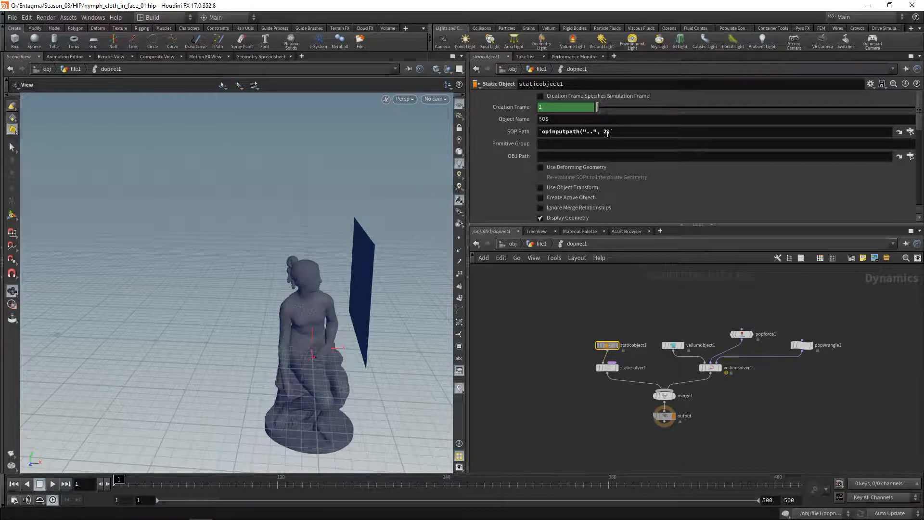
click(607, 367)
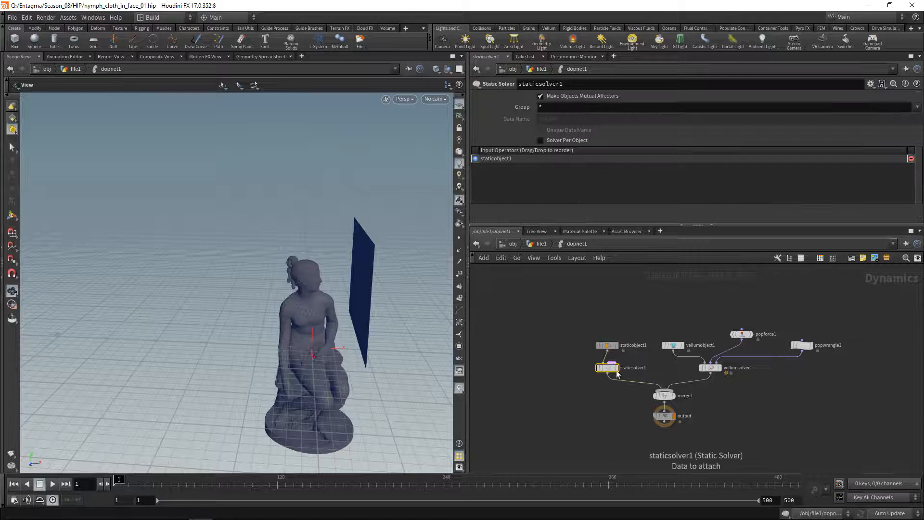
click(664, 394)
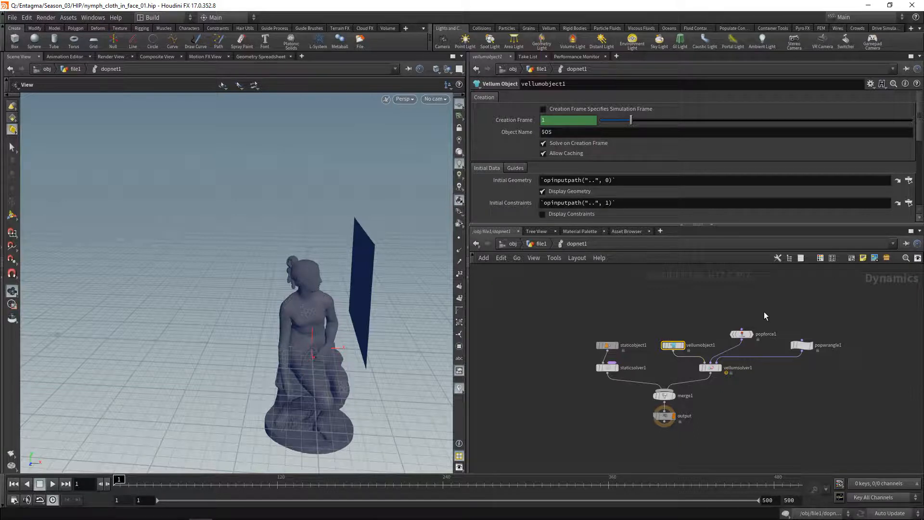
Step: Review popforce1's settings: force -2, turbulence 3 and the animated noise offset expression
click(741, 334)
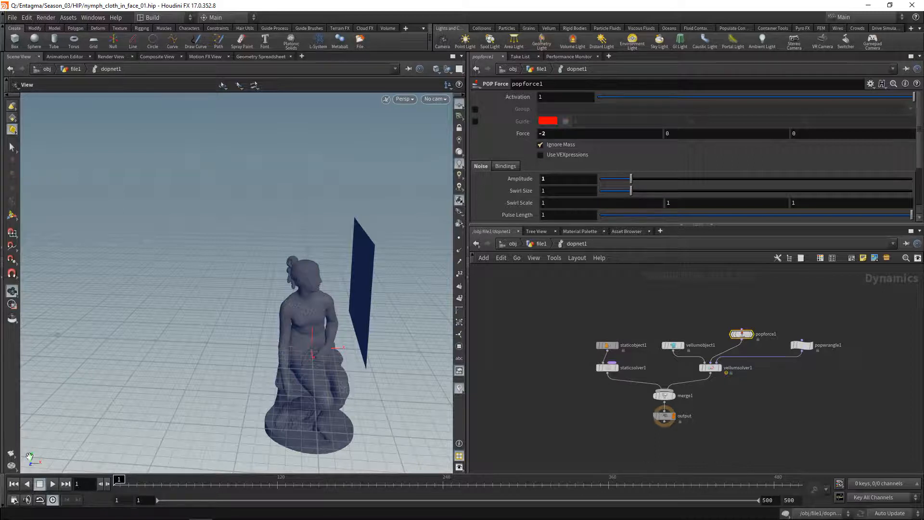
mouse_move(411, 291)
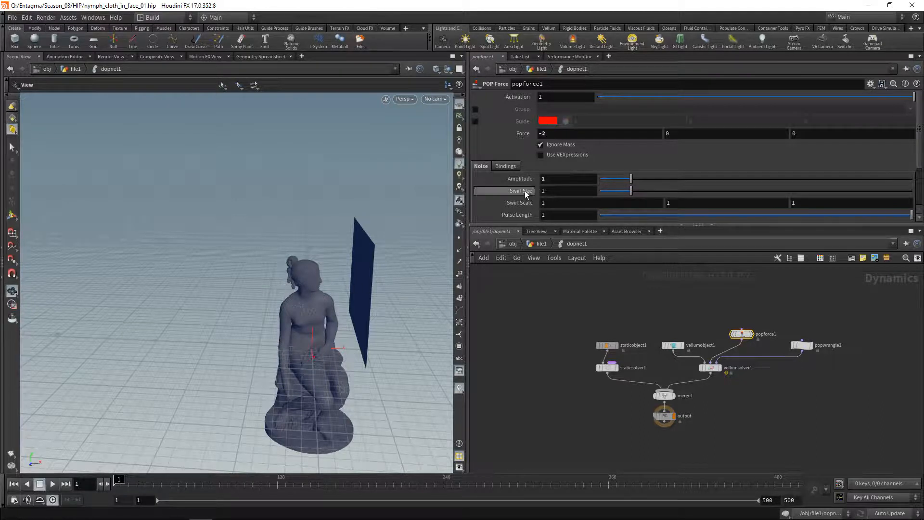
scroll(down, 3)
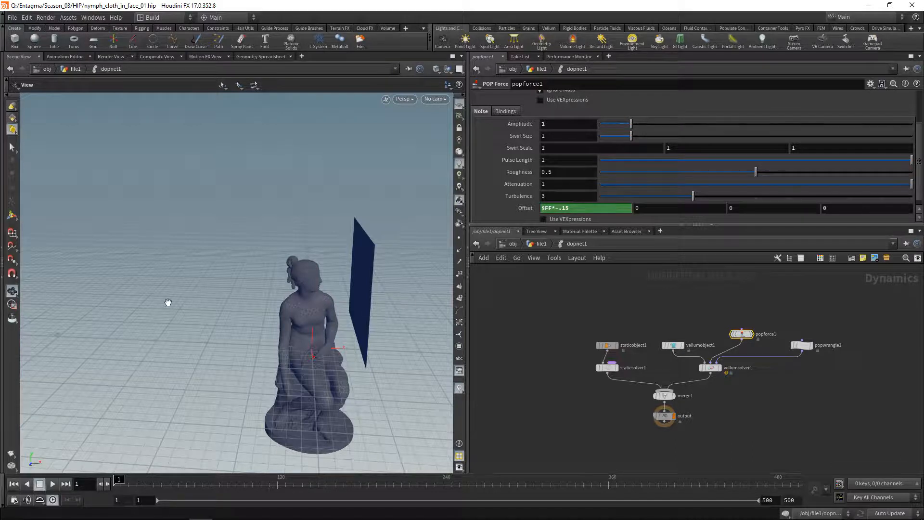
mouse_move(250, 353)
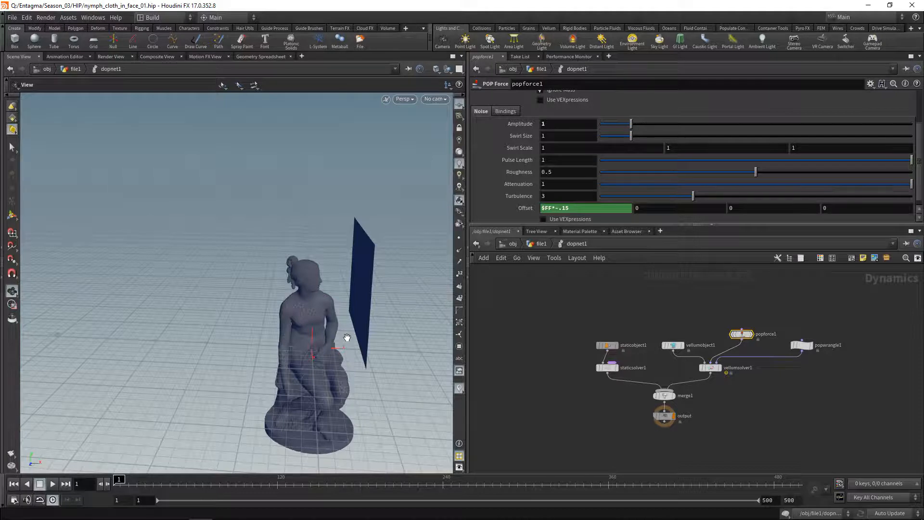
mouse_move(803, 385)
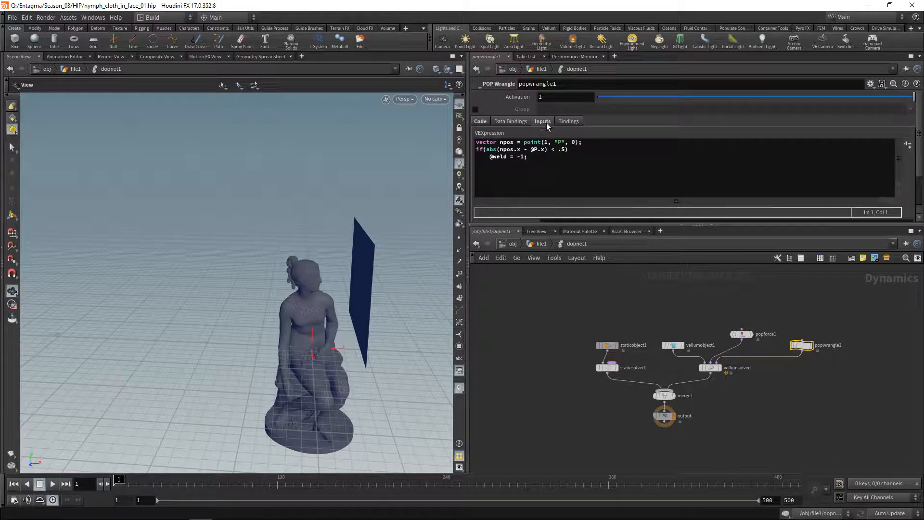
click(542, 121)
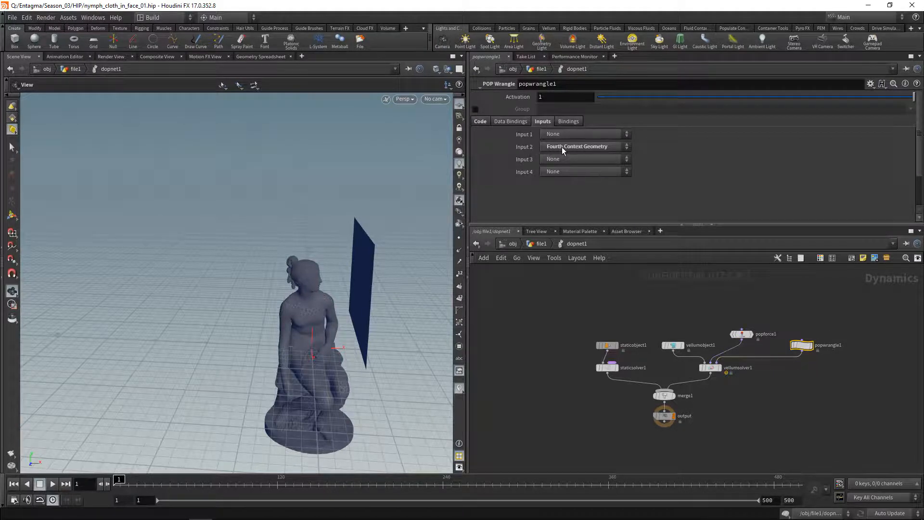
click(540, 243)
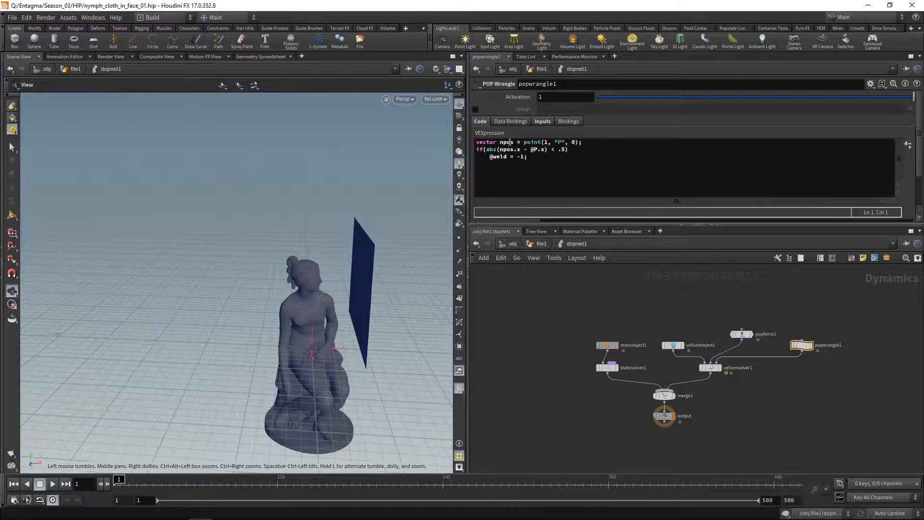
click(542, 121)
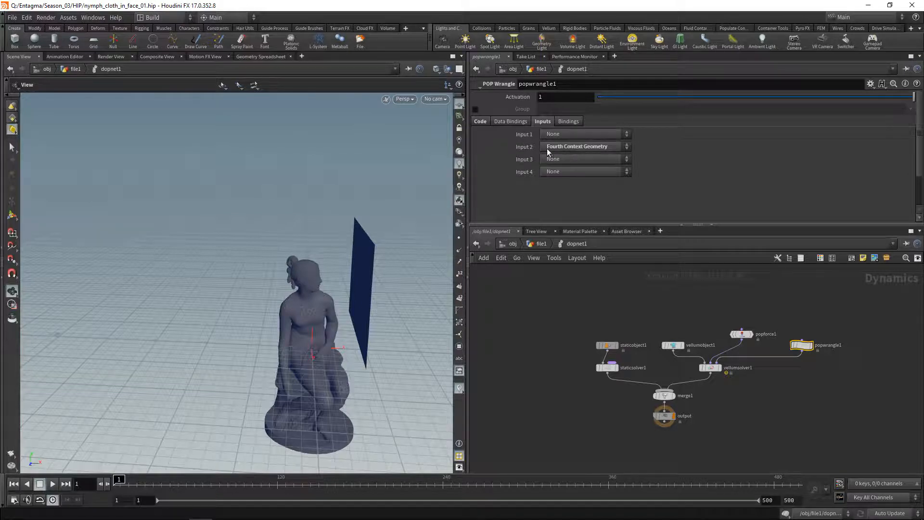
click(479, 122)
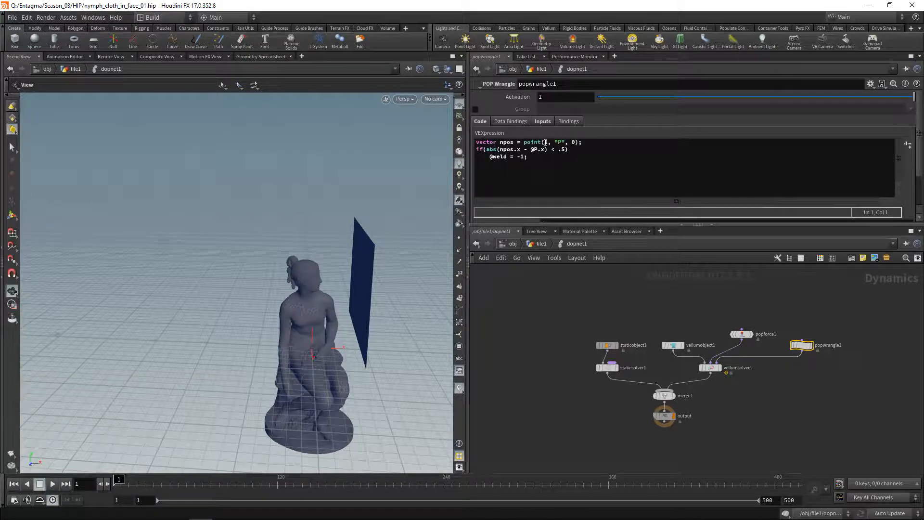
click(563, 149)
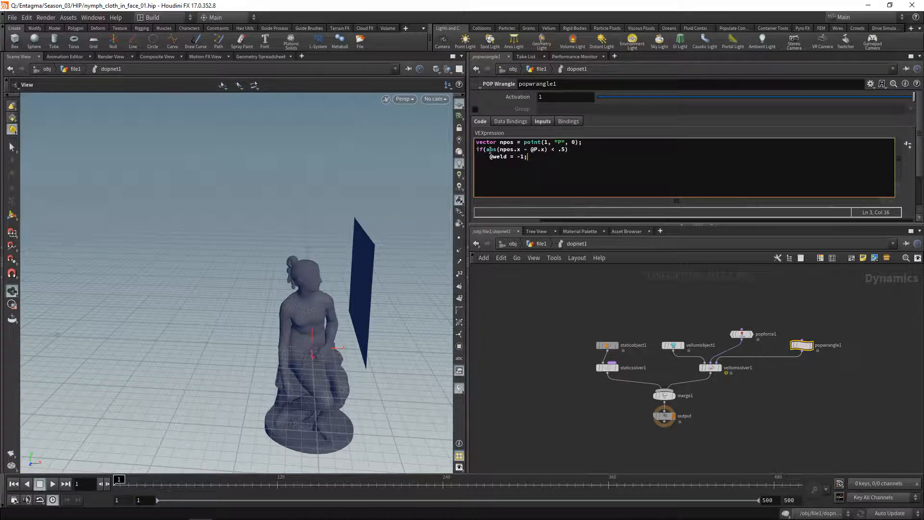
double_click(507, 149)
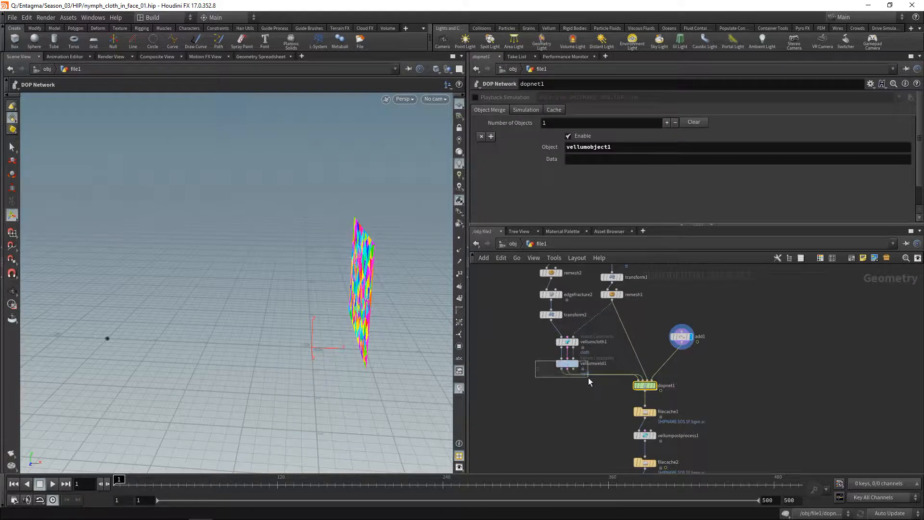
Step: Review vellumweld1's Bend settings, then show filecache1 loading the cloth sim over frames 1 to 500
click(566, 363)
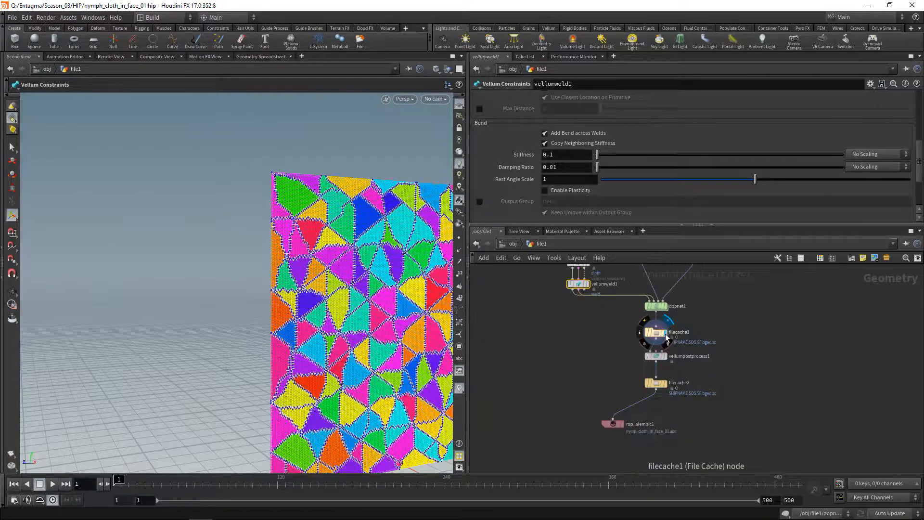
click(655, 332)
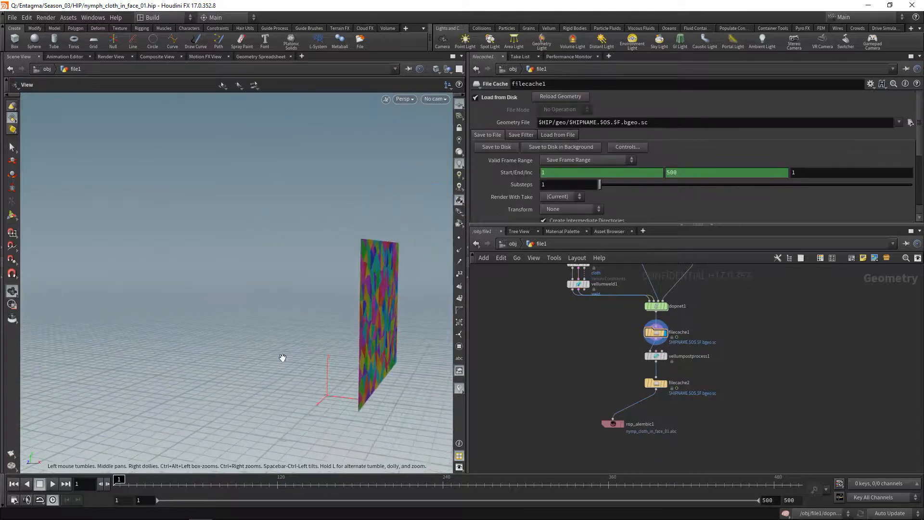
Step: Play back the cached cloth simulation until it tears into scattered fragments around frame 143
click(52, 484)
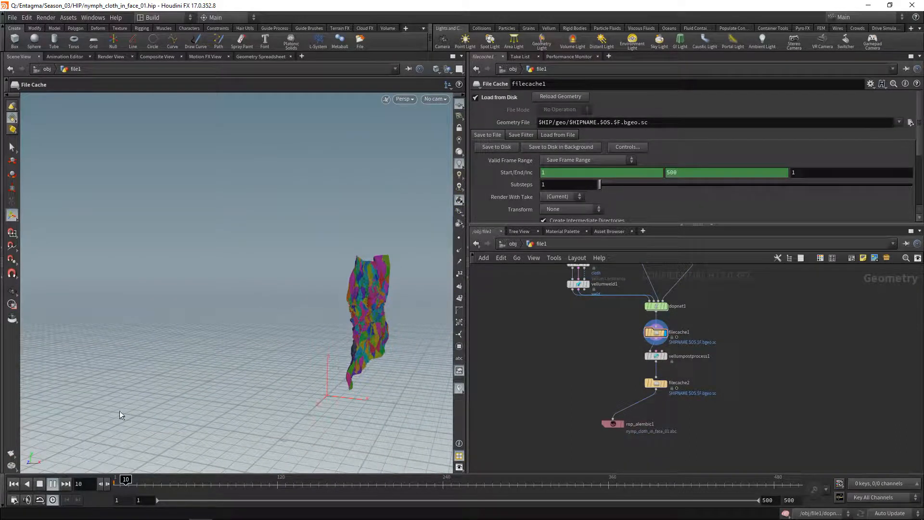
click(51, 483)
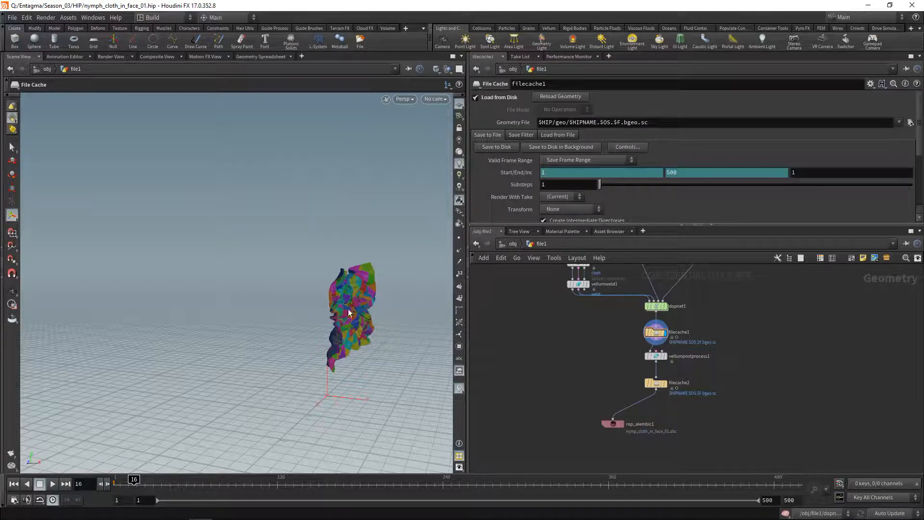
click(51, 483)
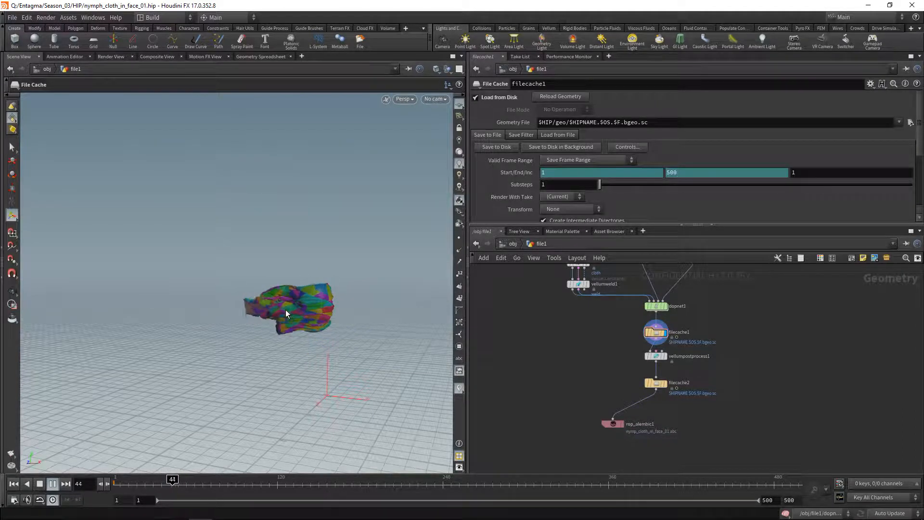
click(52, 483)
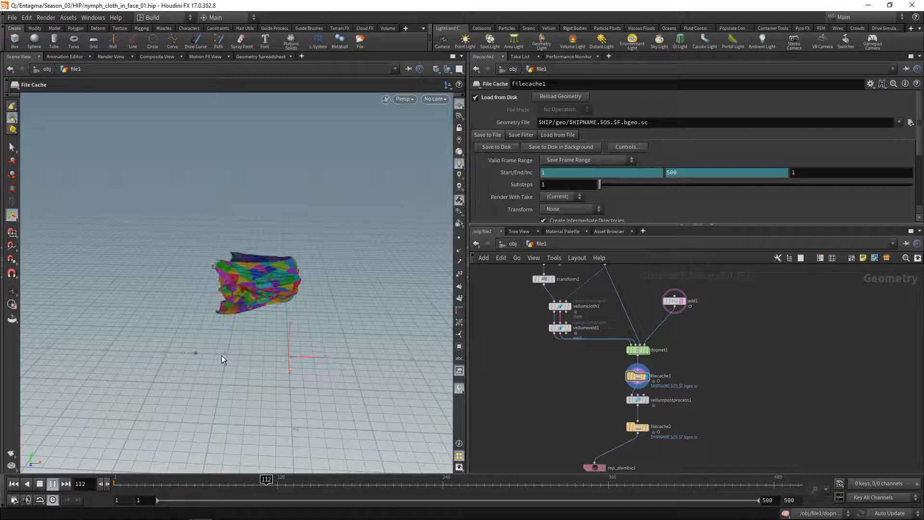
click(52, 483)
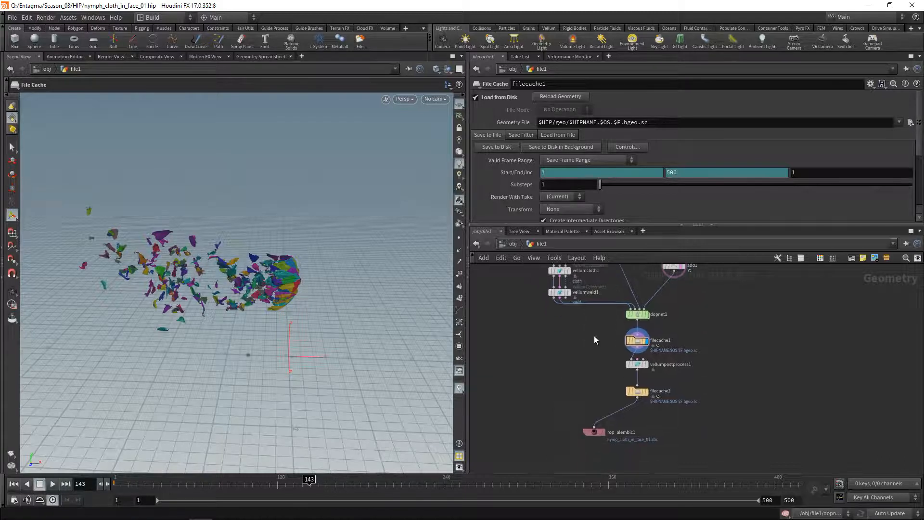
Step: Show the vellumpostprocess1 and filecache2 settings for the torn cloth
click(637, 341)
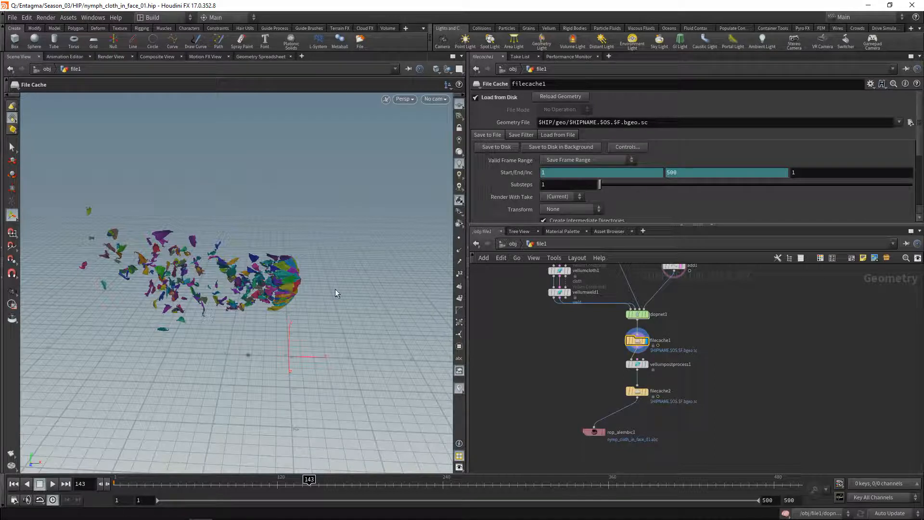
click(636, 364)
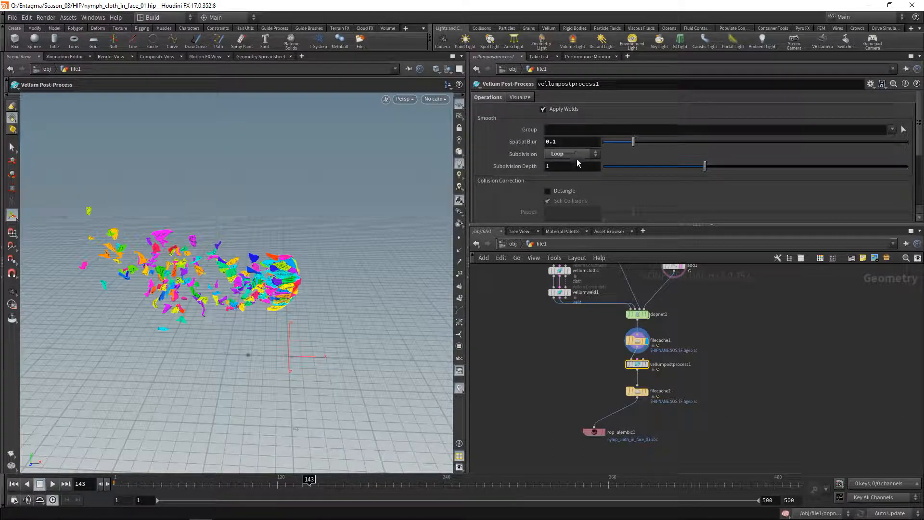
click(636, 390)
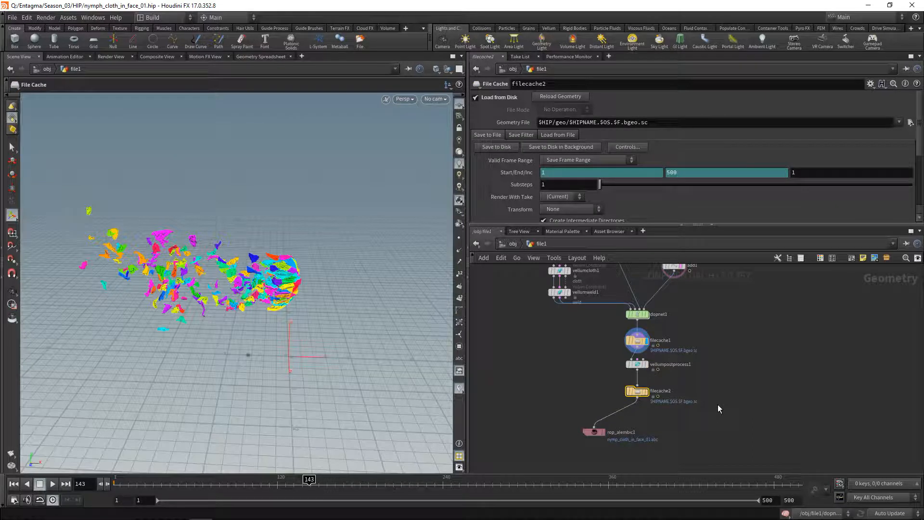